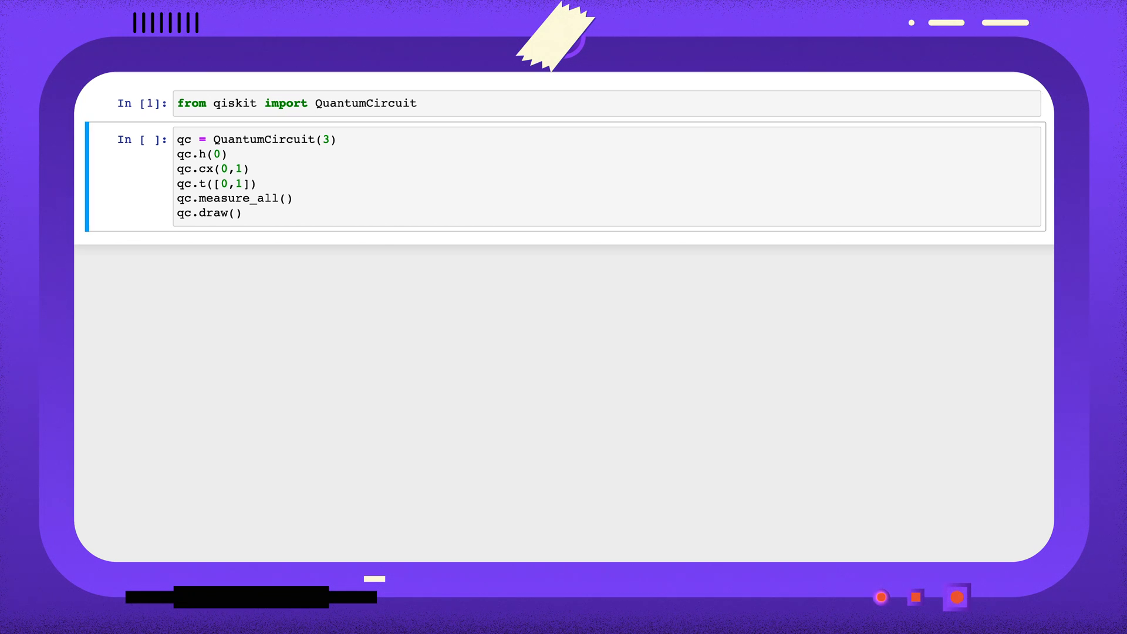
Step: Run the QuantumCircuit cell to draw the 3-qubit circuit with H, CNOT, T gates and measurements
{"action": "key", "text": "shift+enter"}
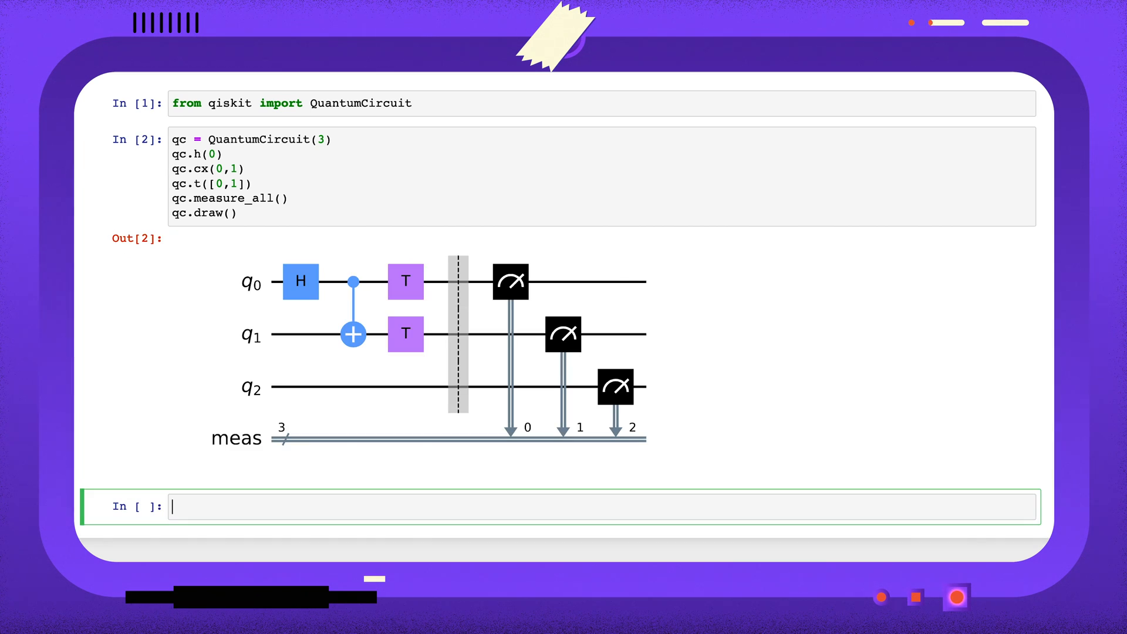
Step: Run qc.qasm() in a new cell to list the circuit's OpenQASM 2.0 code
{"action": "type", "text": "qc."}
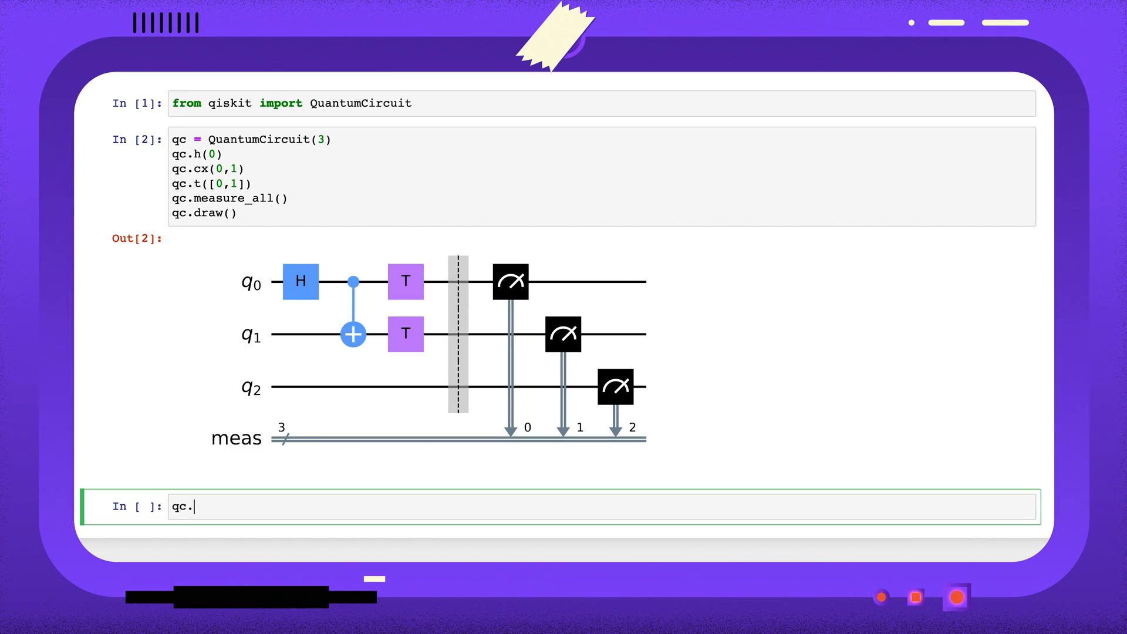
{"action": "type", "text": "qasm())"}
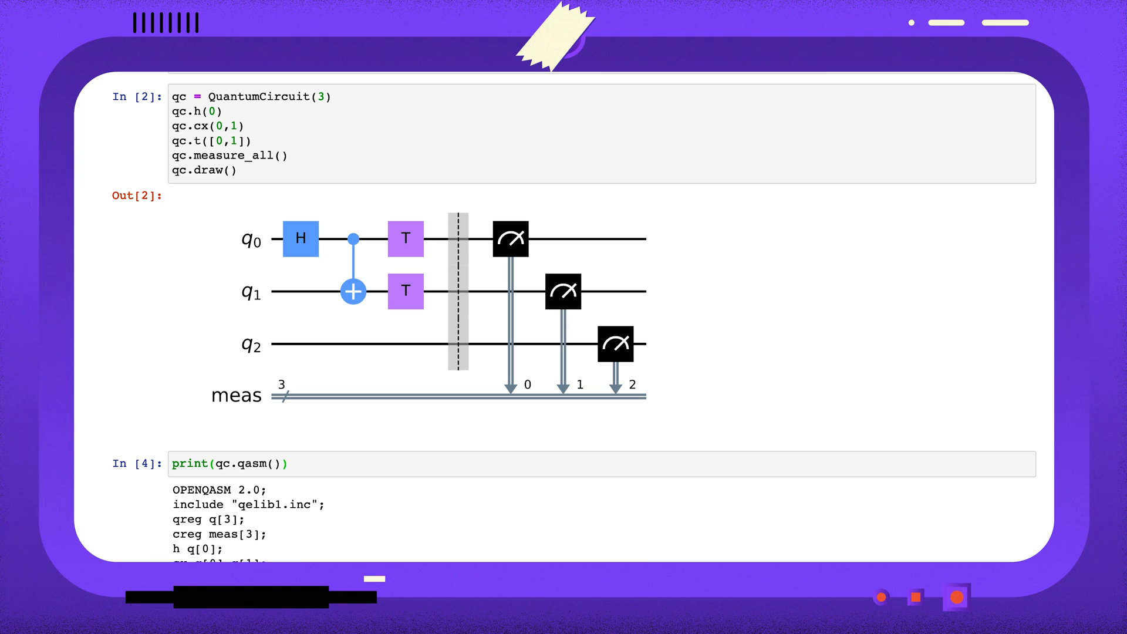
{"action": "scroll", "scroll_direction": "down", "scroll_amount": 3}
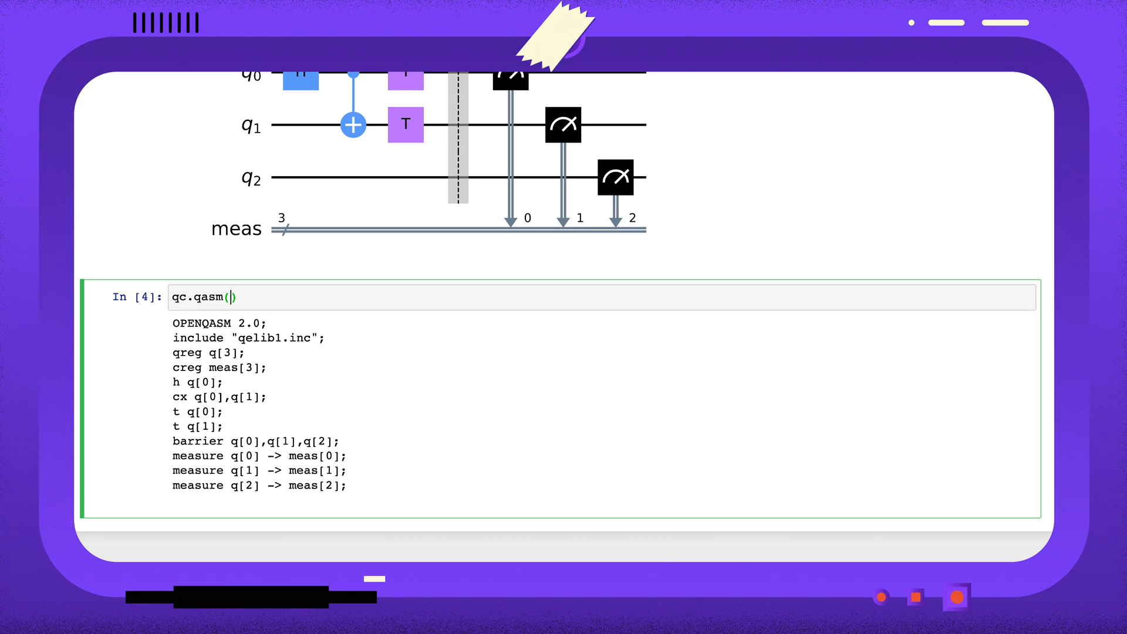
Step: Run qc.qasm(formatted=True) to show syntax-highlighted QASM, then resume editing the call
{"action": "type", "text": "formatter"}
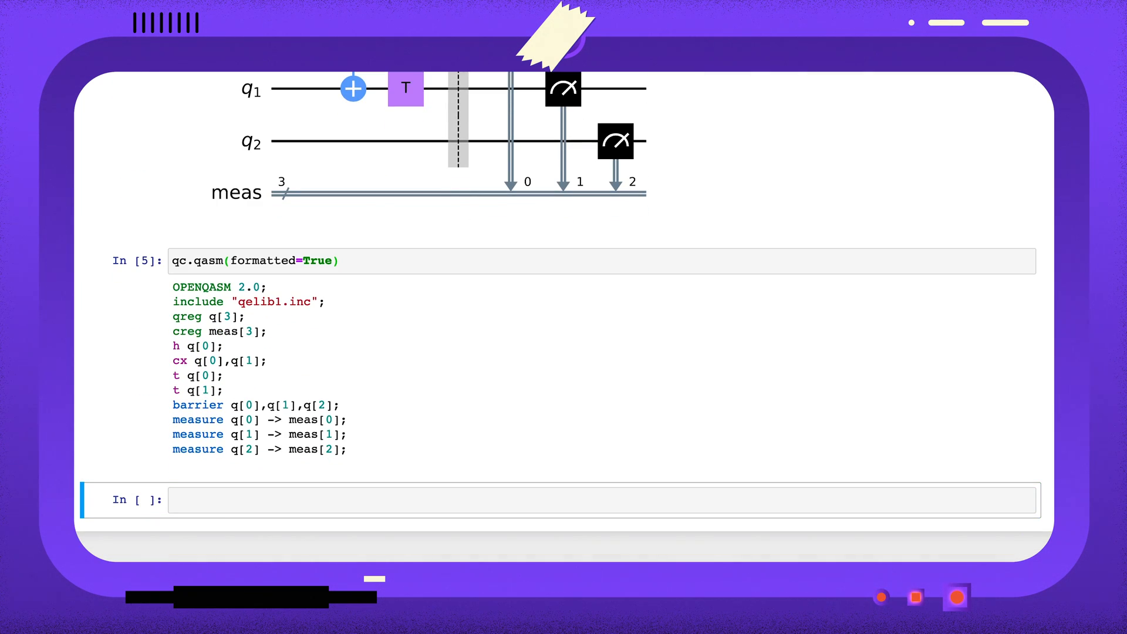
{"action": "left_click", "coordinate": [334, 261]}
{"action": "type", "text": ", filename"}
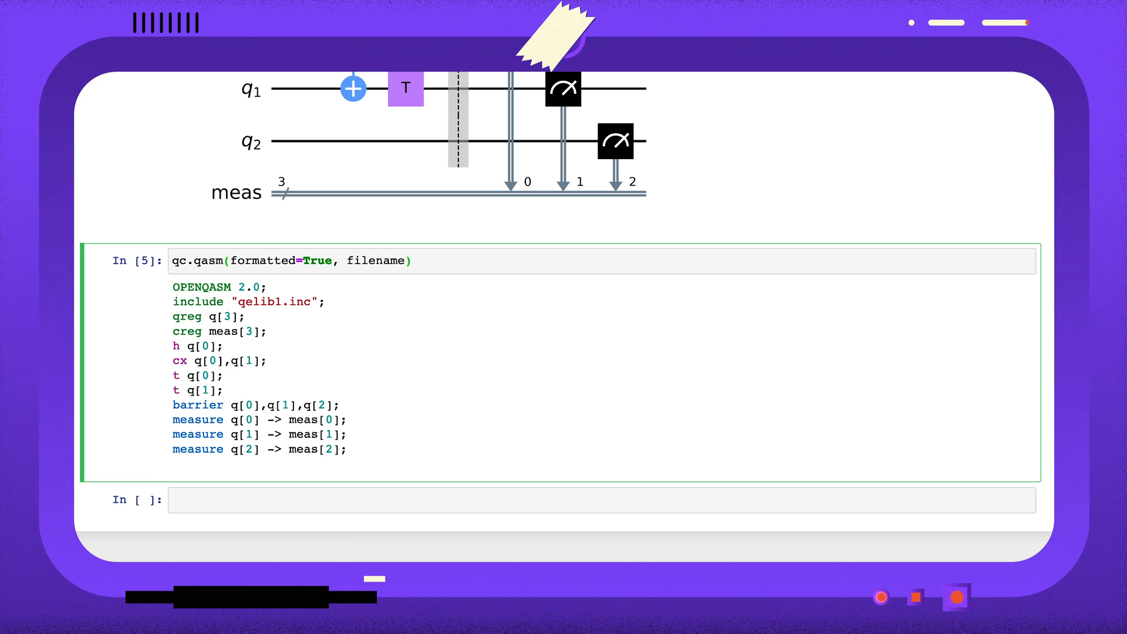
Step: Run qc.qasm with filename='my_circuit.qasm' to save the formatted QASM to that file
{"action": "type", "text": "'my_'"}
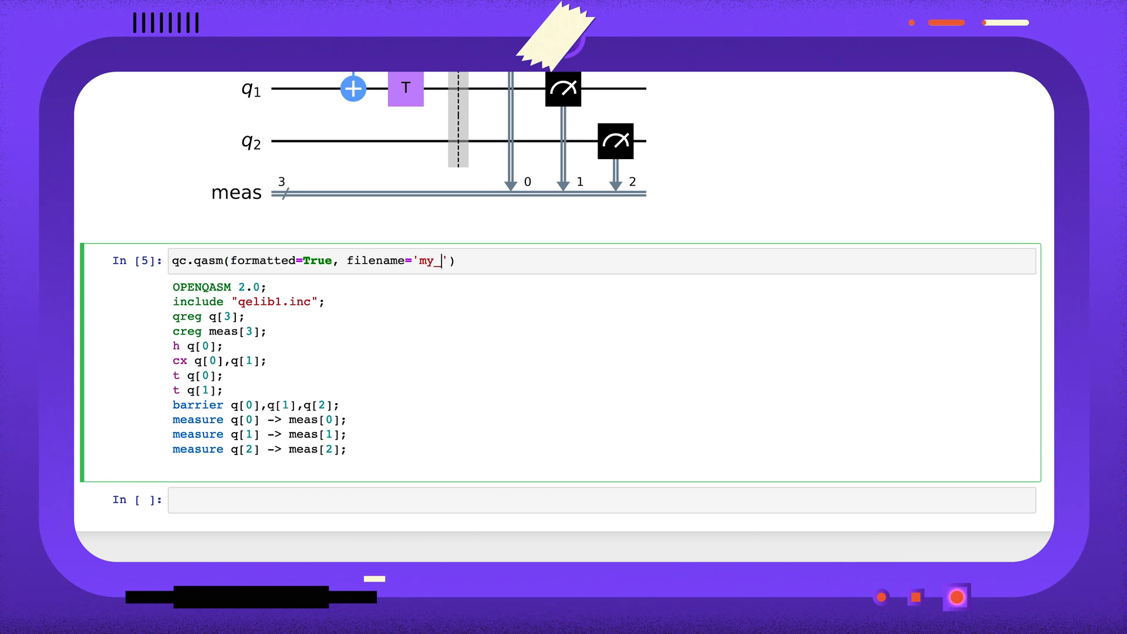
{"action": "type", "text": "circuit.qasm"}
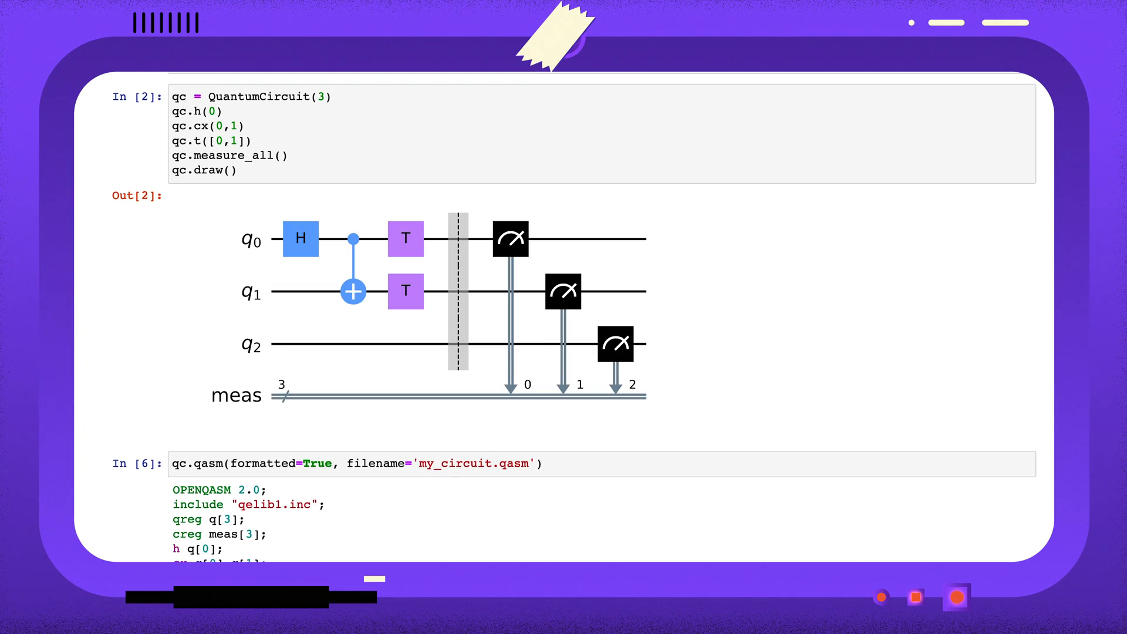
{"action": "scroll", "scroll_direction": "down", "scroll_amount": 3}
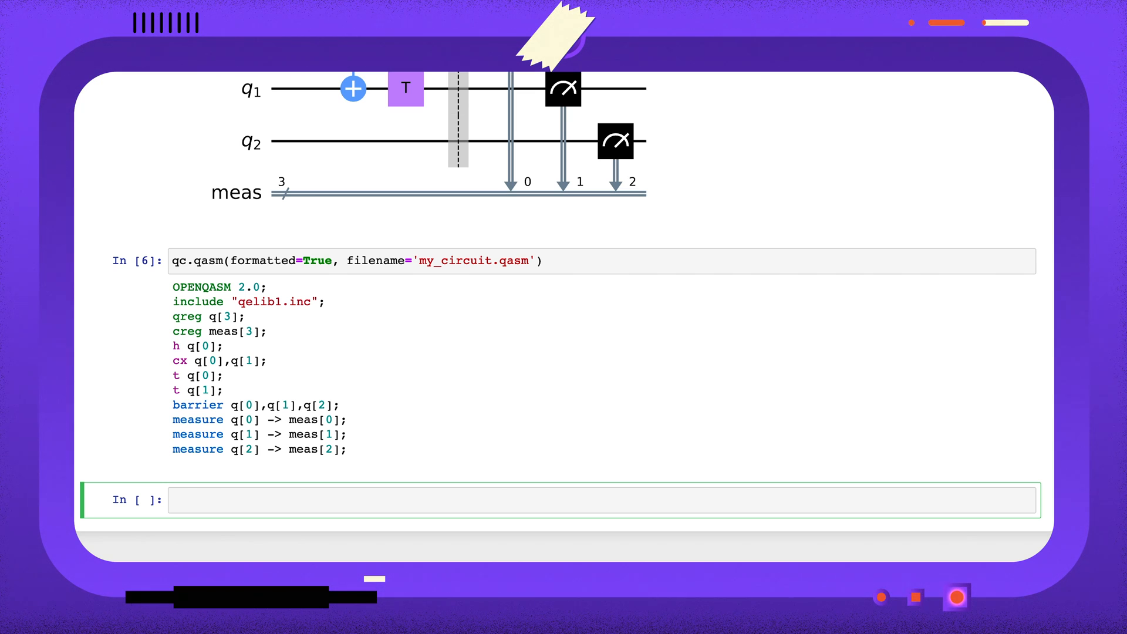
Step: Load the circuit with new_qc = QuantumCircuit.from_qasm_file('my_circuit.qasm')
{"action": "type", "text": "new_qc = Q"}
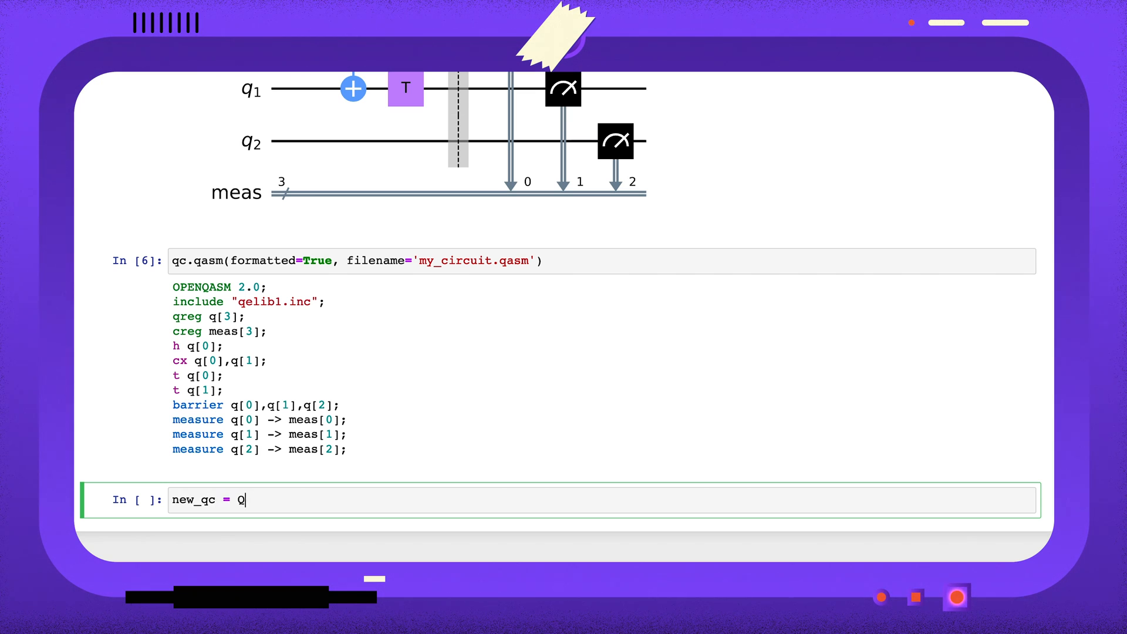
{"action": "type", "text": "uantumCircuit."}
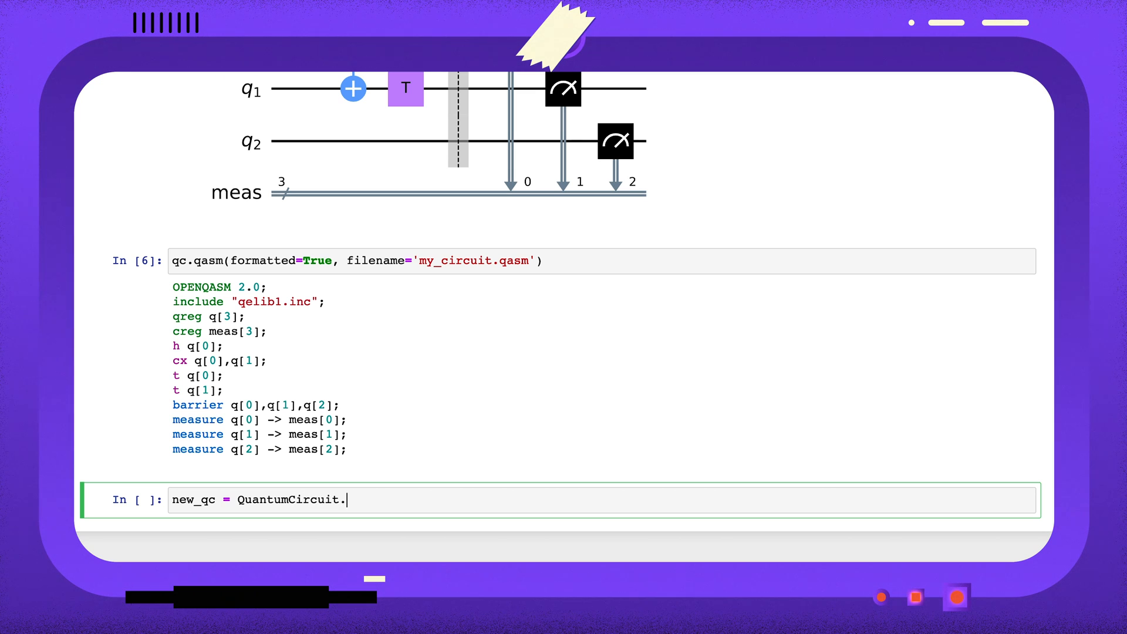
{"action": "type", "text": "from_"}
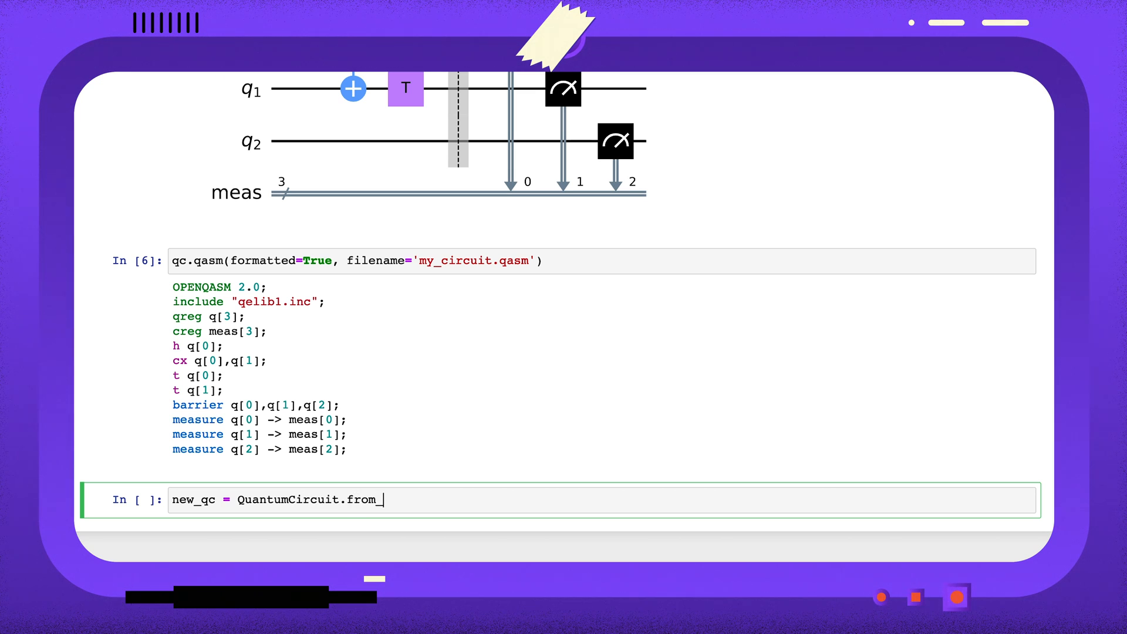
{"action": "type", "text": "qasm_"}
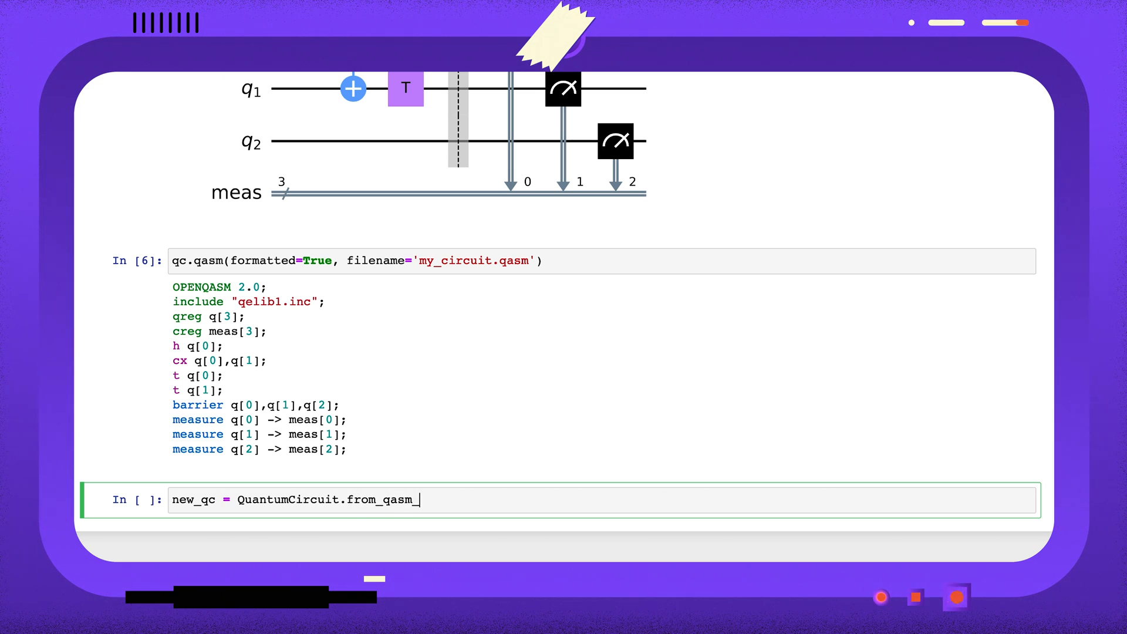
{"action": "type", "text": "file("}
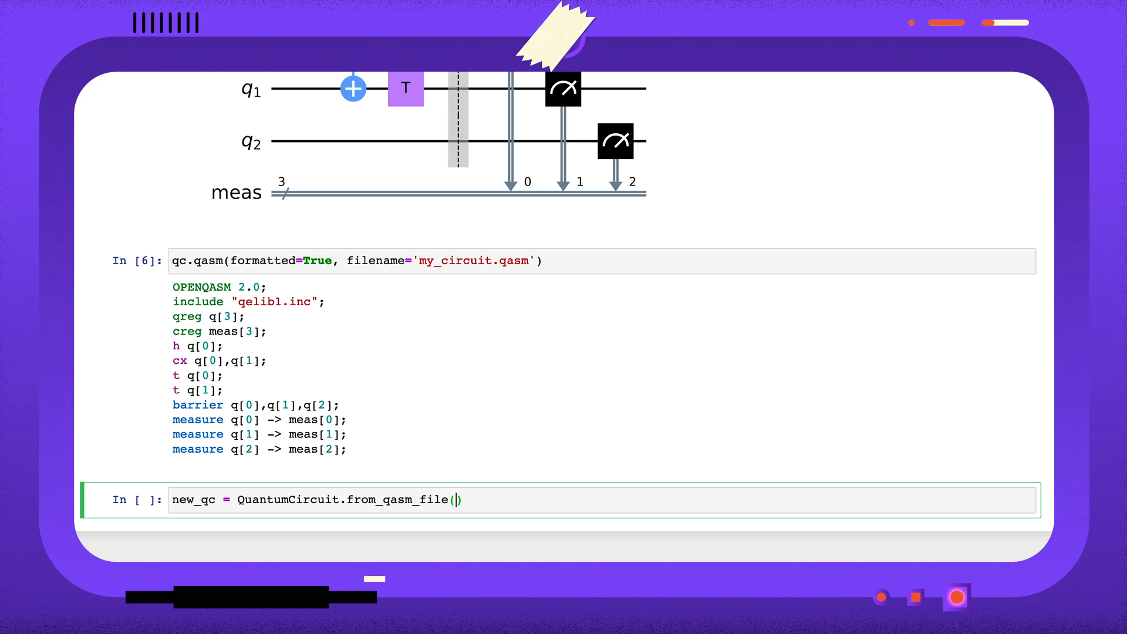
{"action": "type", "text": "'my_cir'"}
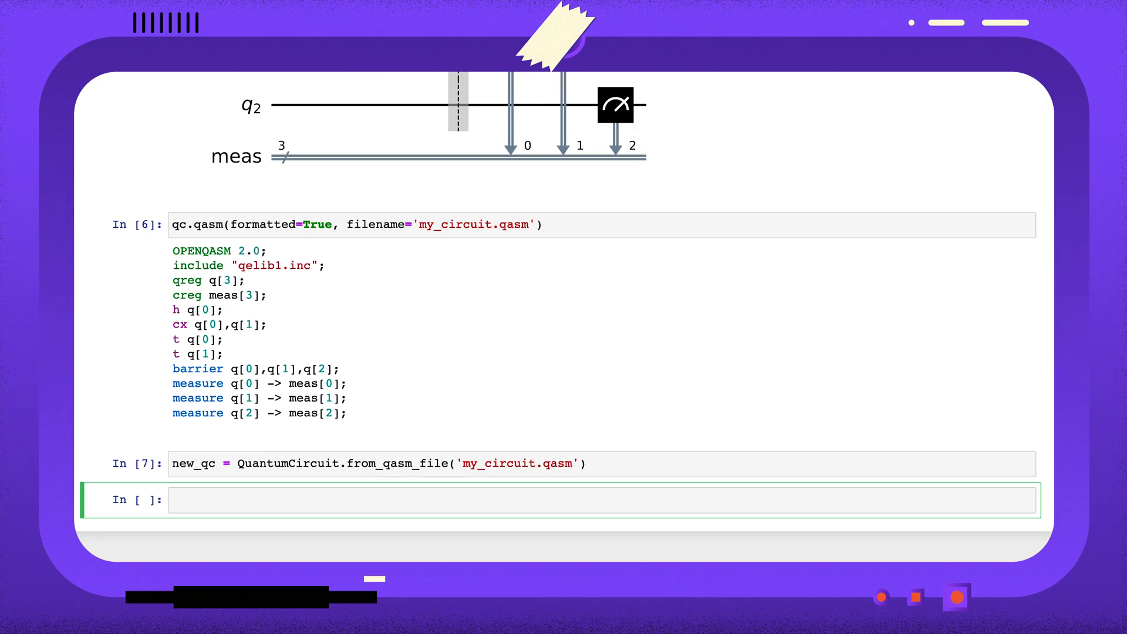
Step: Draw new_qc, showing the same 3-qubit circuit as the original
{"action": "type", "text": "new_qc.draw"}
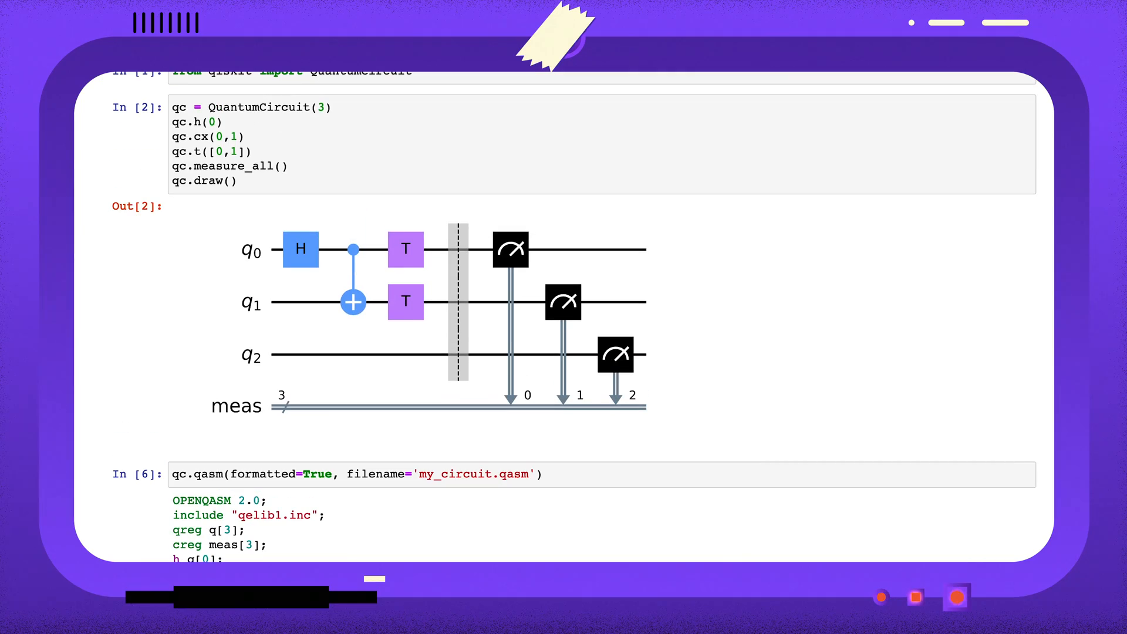
{"action": "scroll", "scroll_direction": "down", "scroll_amount": 3}
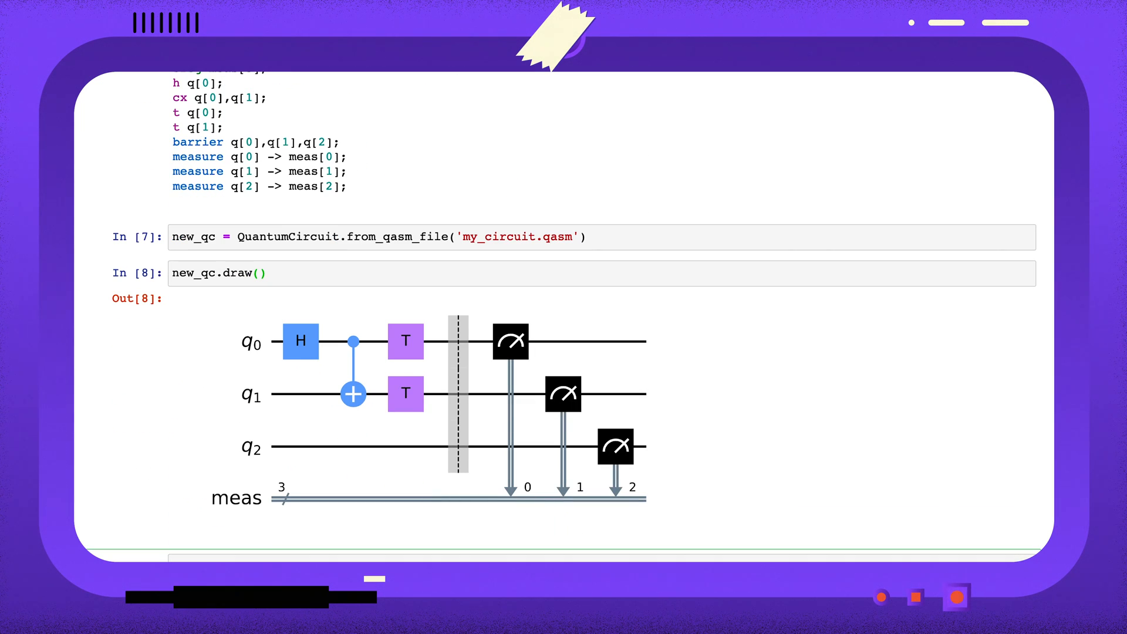